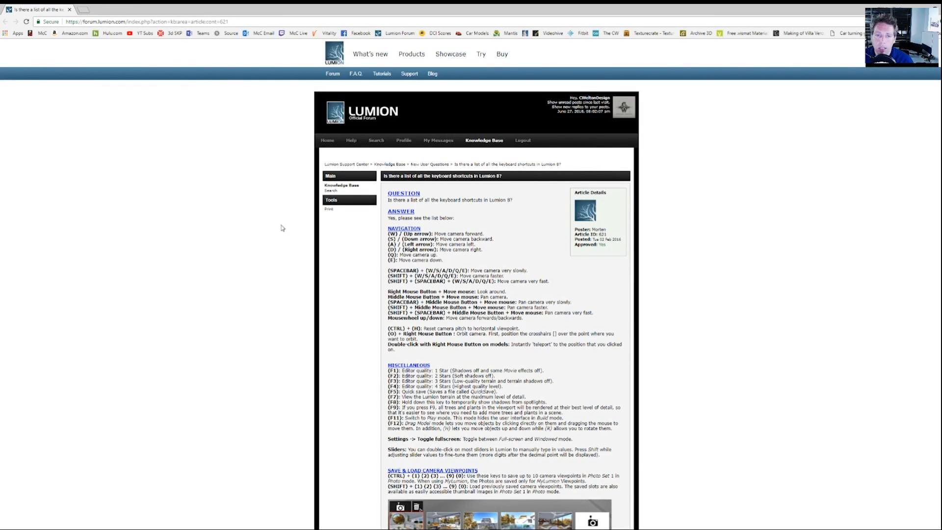
pyautogui.moveTo(232, 165)
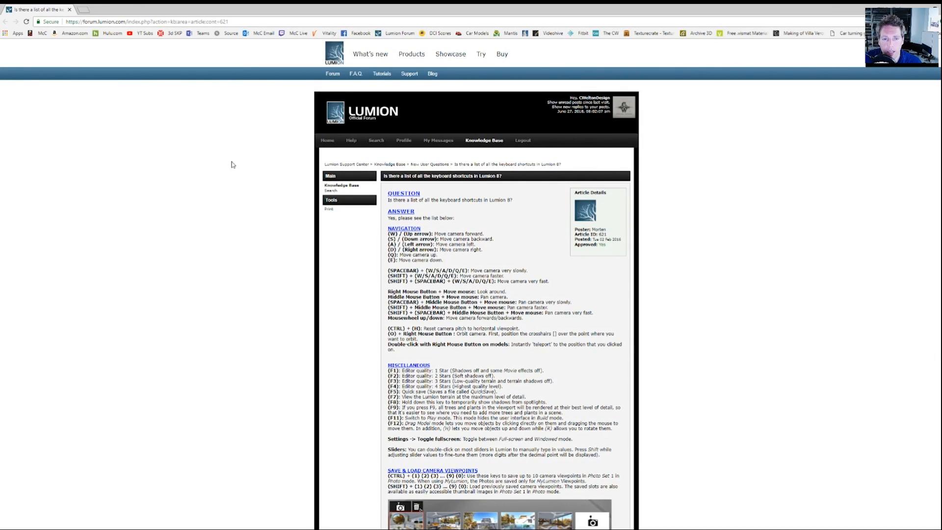
pyautogui.moveTo(98, 180)
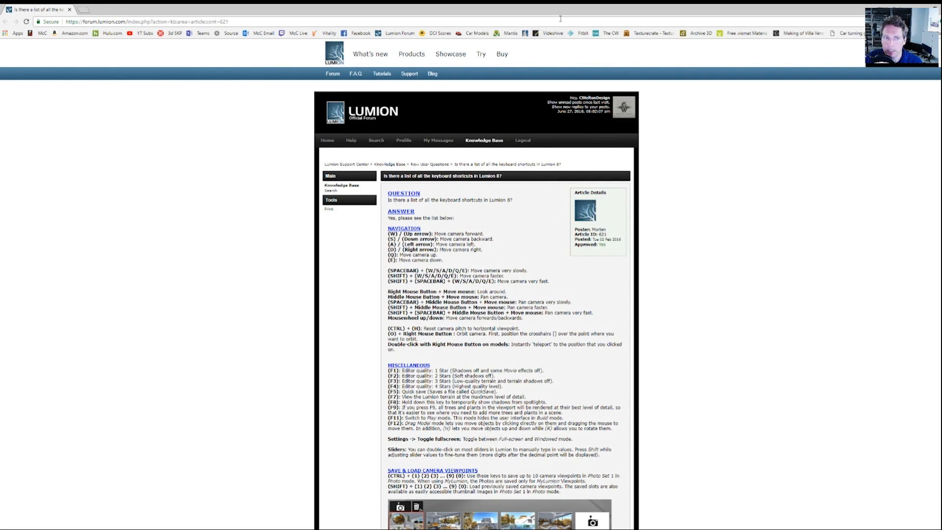
pyautogui.moveTo(372, 351)
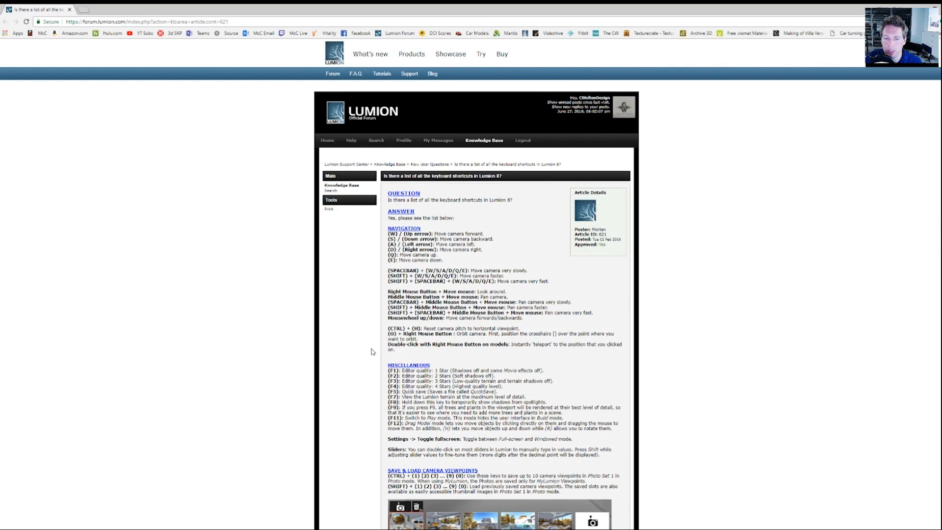
pyautogui.moveTo(503, 212)
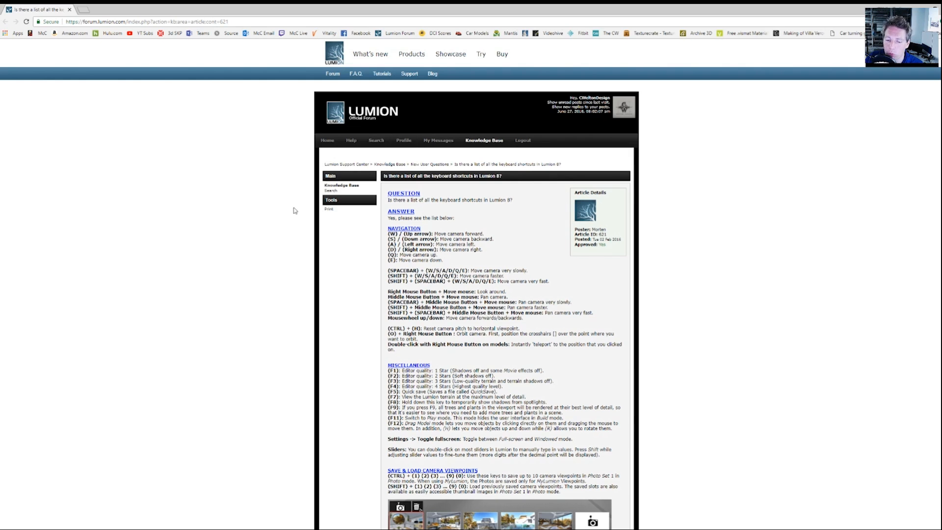
# Step: Scroll the forum shortcut article through its selection and context-menu sections
pyautogui.scroll(-3)
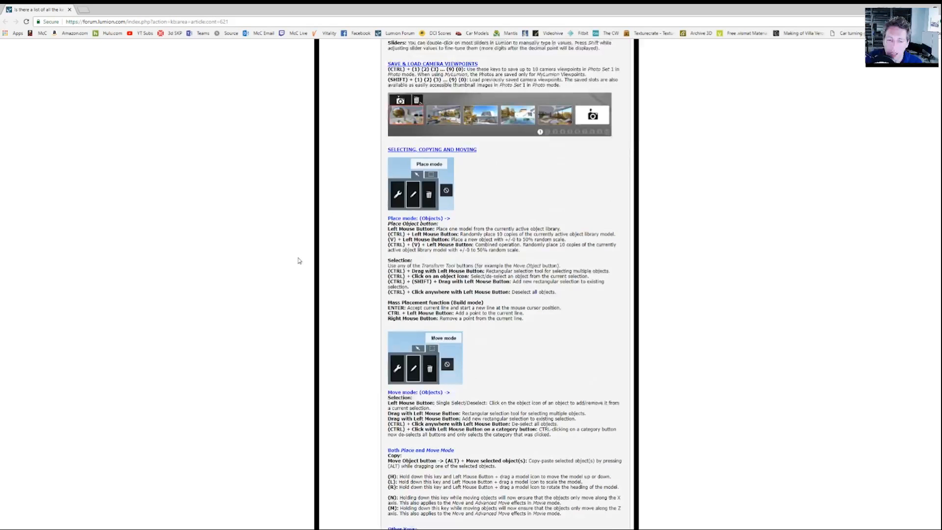
pyautogui.scroll(-3)
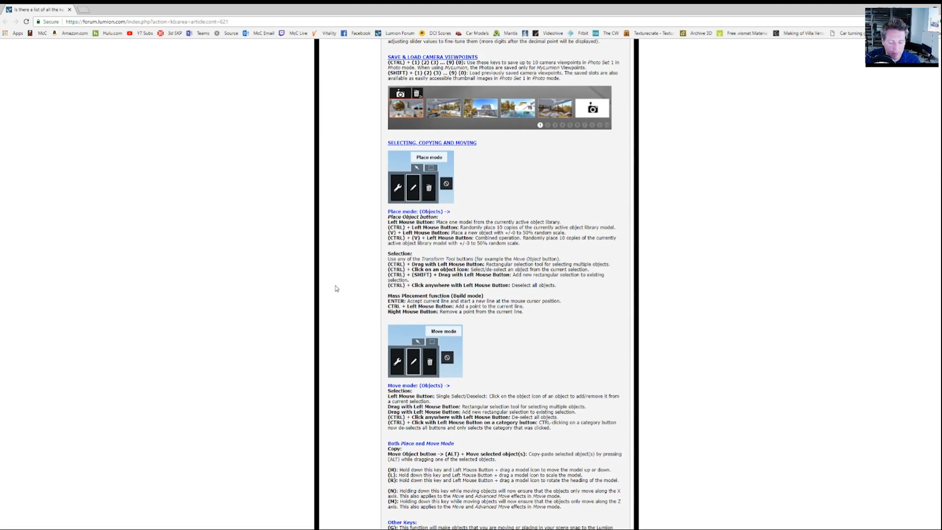
pyautogui.scroll(-3)
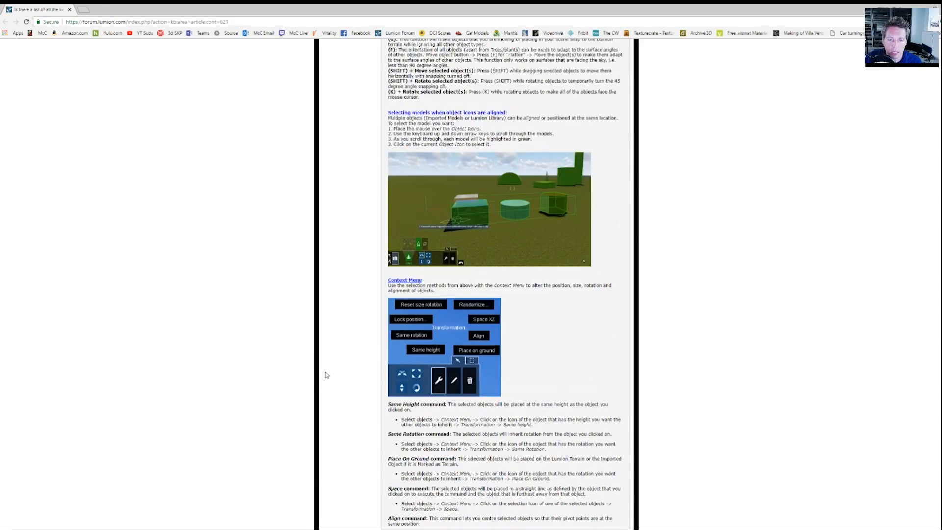
pyautogui.scroll(-3)
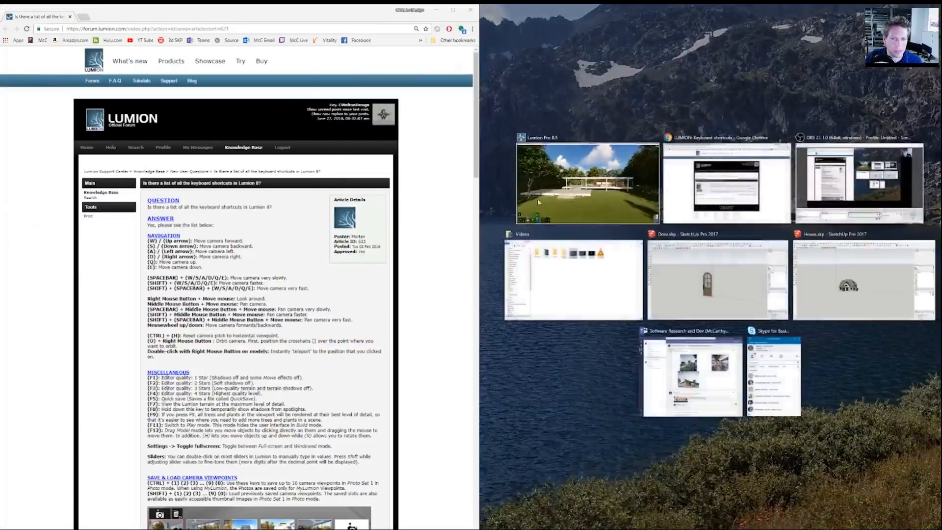
# Step: Snap the Lumion Pro 8.5 glass-house scene to the right half via Snap Assist
pyautogui.click(587, 182)
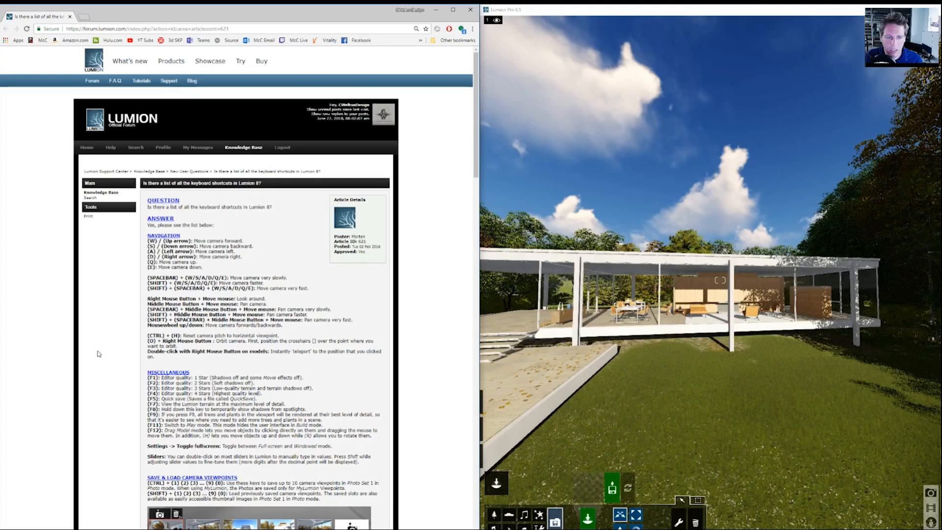
pyautogui.scroll(-3)
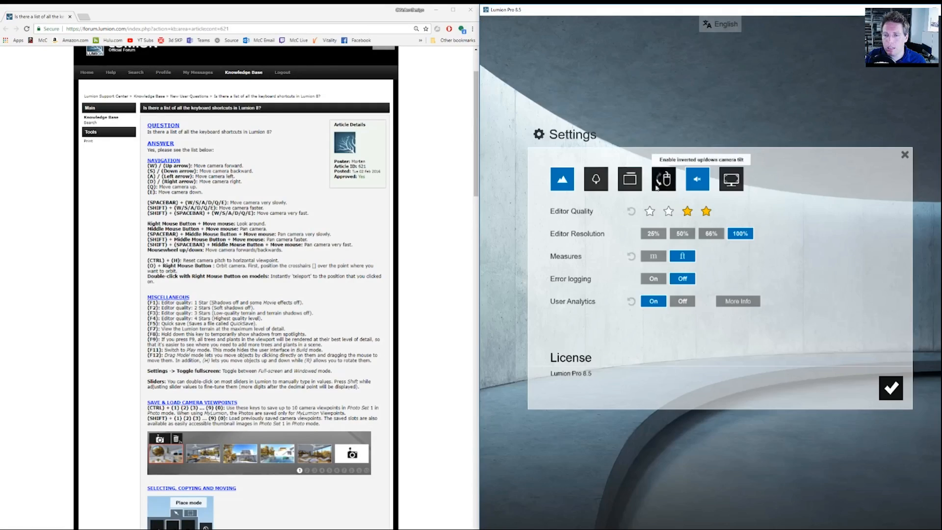
pyautogui.moveTo(839, 237)
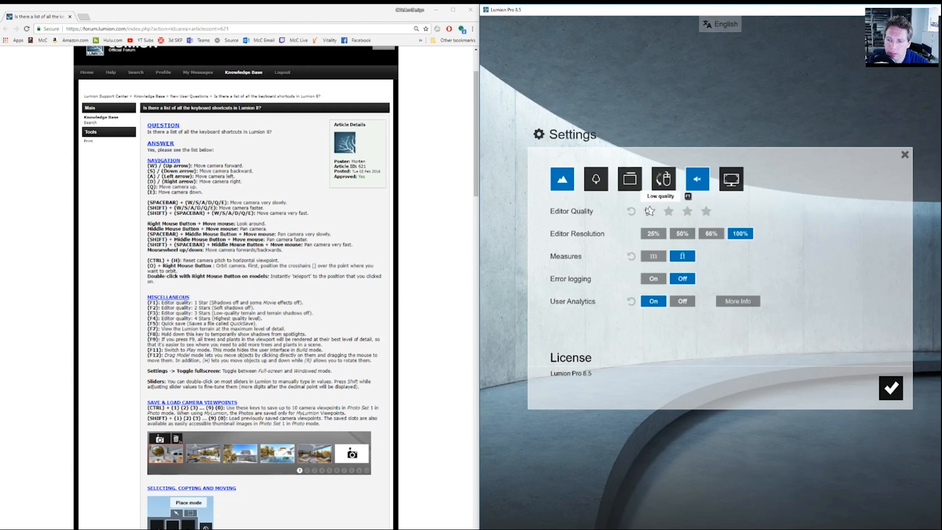
# Step: Set editor quality to three stars, try 50% resolution, then restore 100%
pyautogui.click(706, 211)
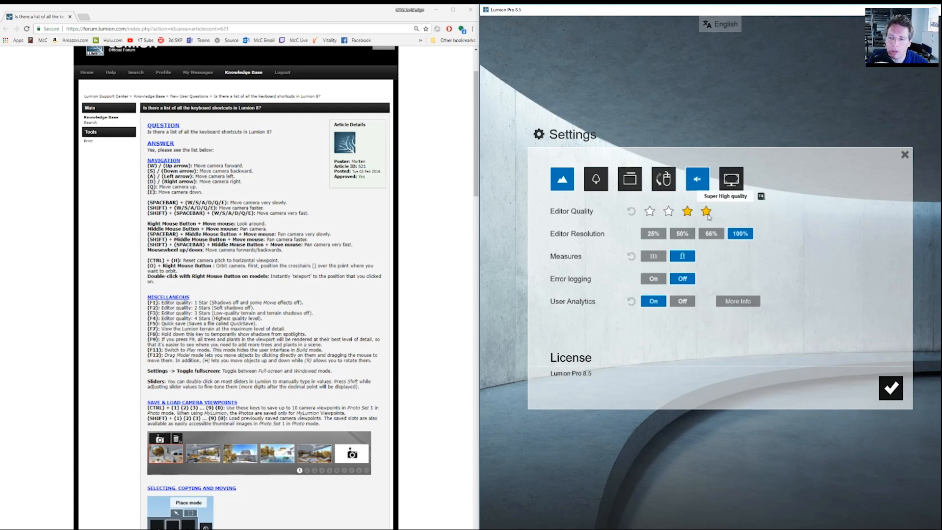
pyautogui.click(648, 210)
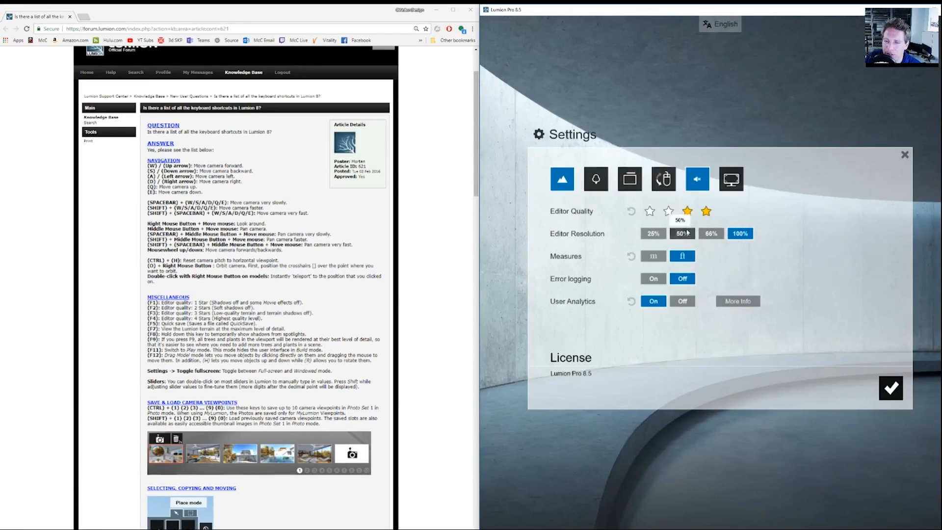
pyautogui.click(890, 388)
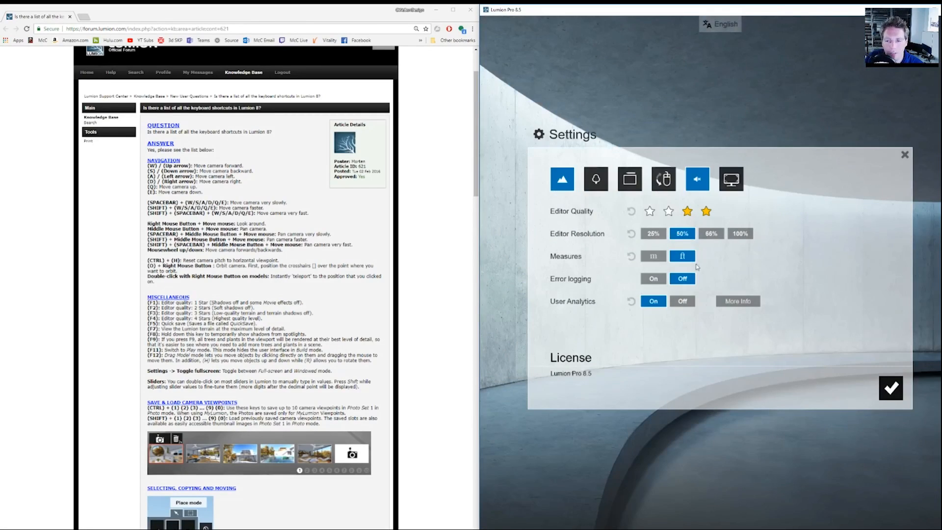
pyautogui.click(740, 233)
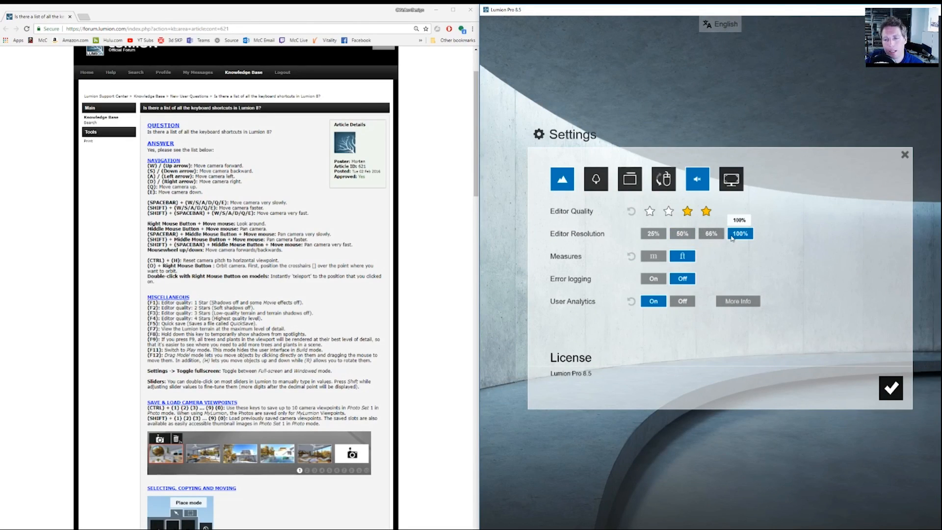
pyautogui.click(652, 233)
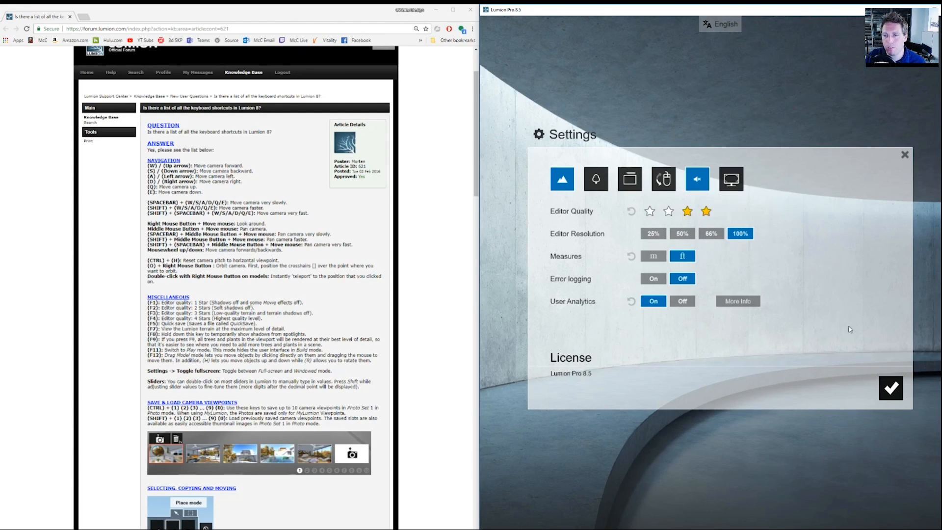
# Step: Confirm and close the Settings panel
pyautogui.click(891, 387)
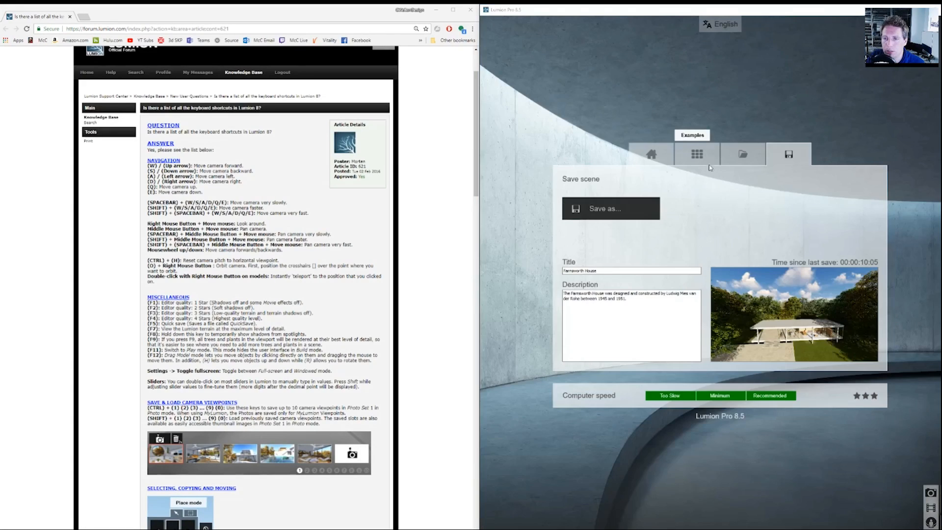
# Step: Switch to the Load scene page showing the last quicksave and saved scenes
pyautogui.click(742, 154)
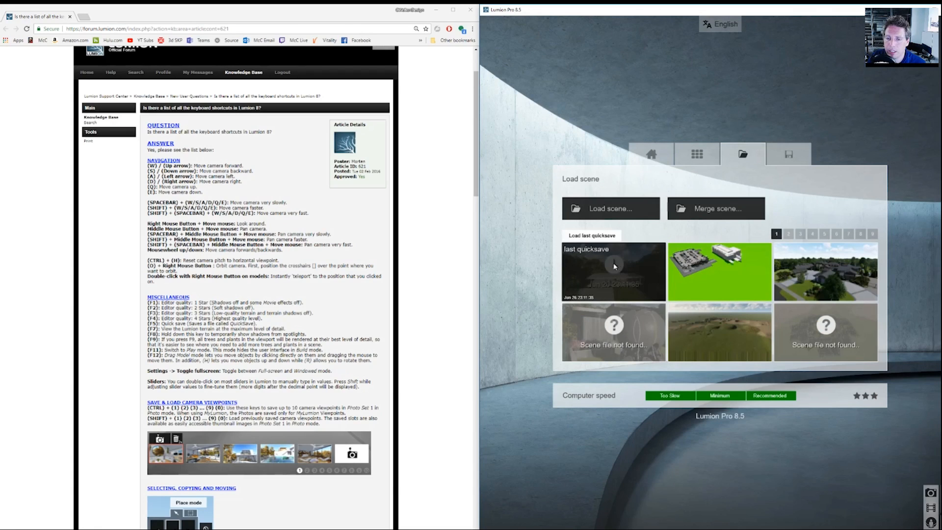
pyautogui.moveTo(607, 287)
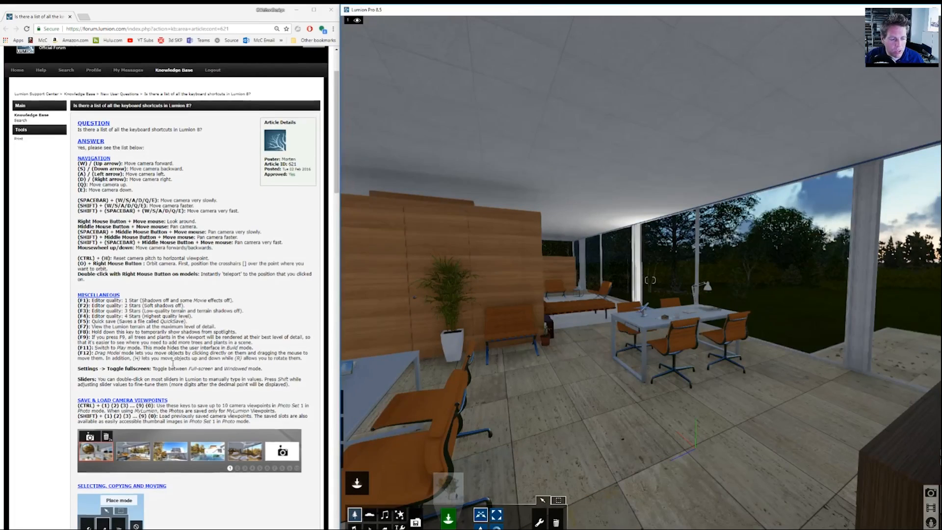
# Step: Scroll the forum article to the Selecting, Copying and Moving place-mode shortcuts
pyautogui.scroll(-3)
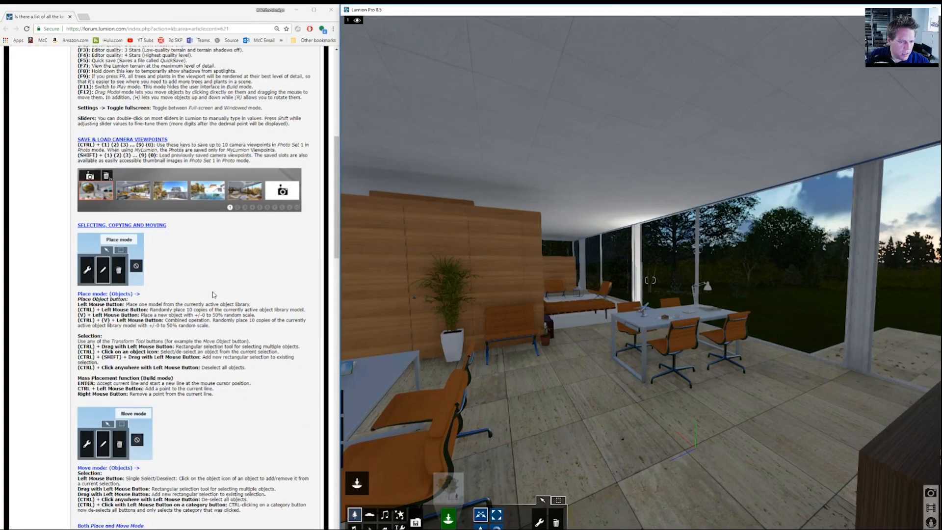
pyautogui.scroll(-3)
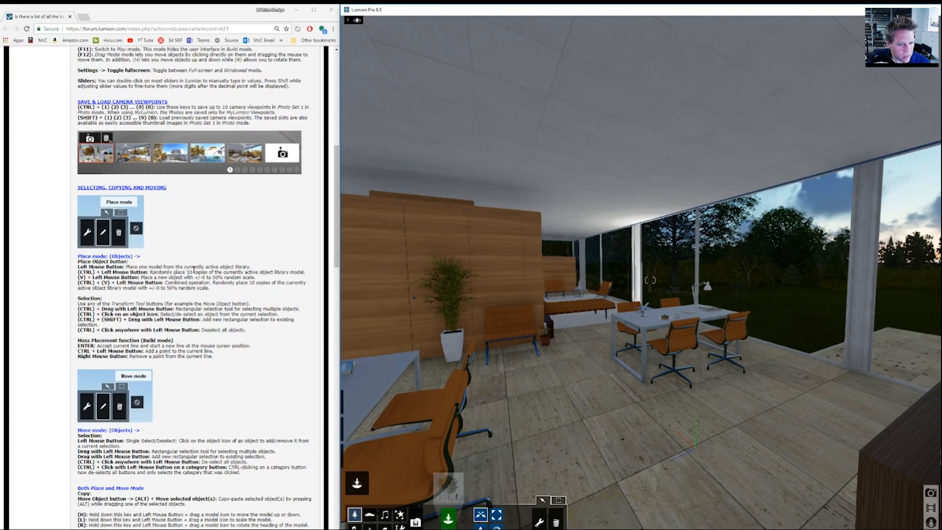
pyautogui.scroll(-3)
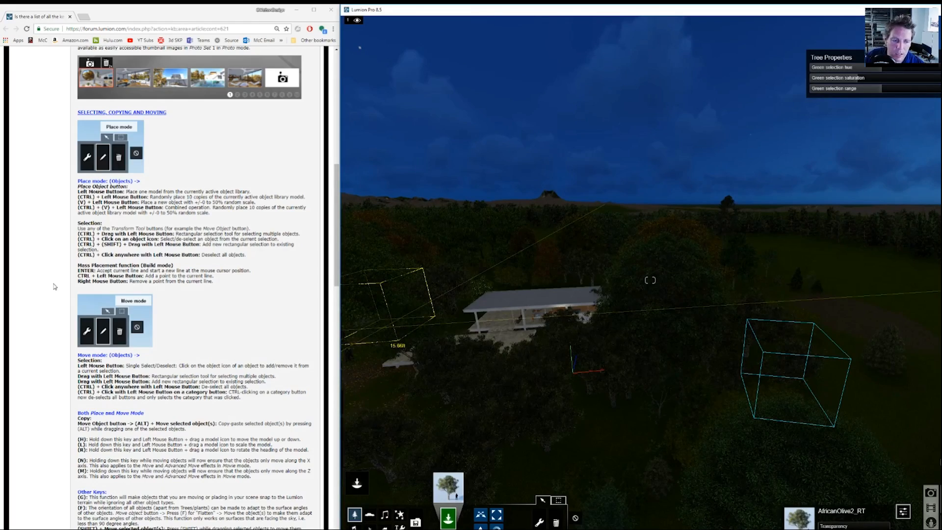
# Step: Scroll the forum article down to the move-mode and other-keys shortcuts
pyautogui.scroll(-3)
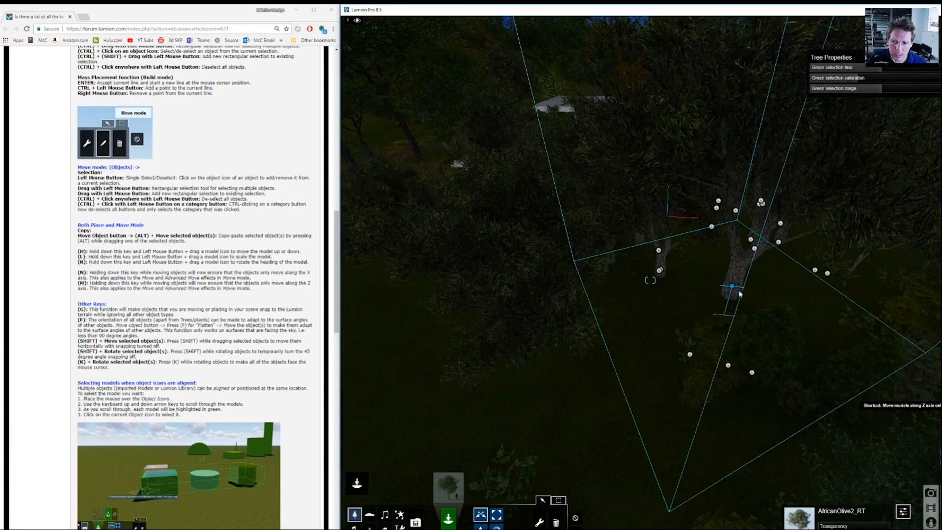
# Step: Select the boxed African olive tree group and drag it to a new terrain spot
pyautogui.click(731, 287)
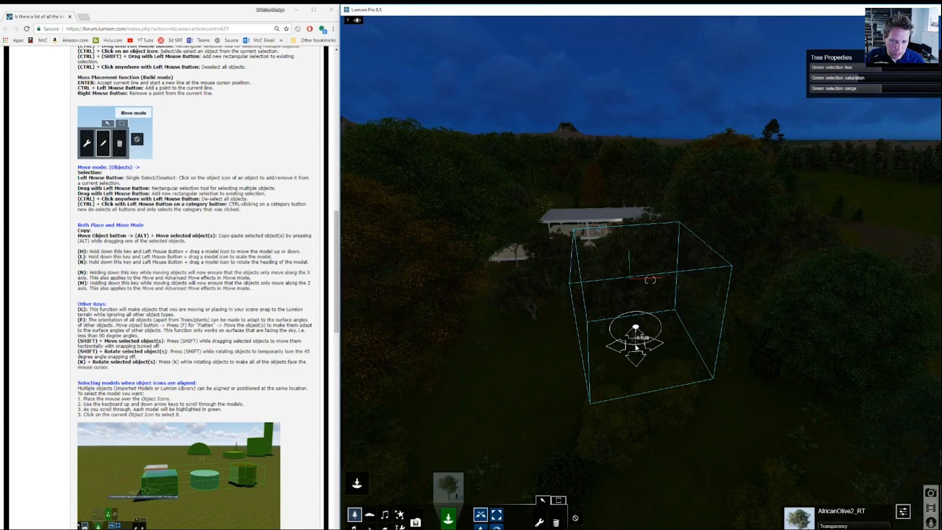
pyautogui.moveTo(636, 337); pyautogui.dragTo(837, 219)
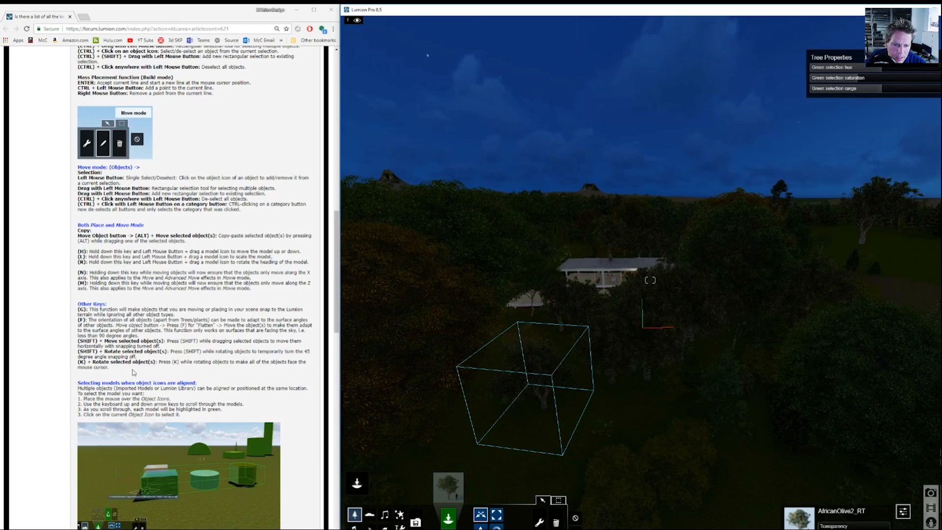
# Step: Scroll the forum article to its movie, photo and panorama sections
pyautogui.scroll(-3)
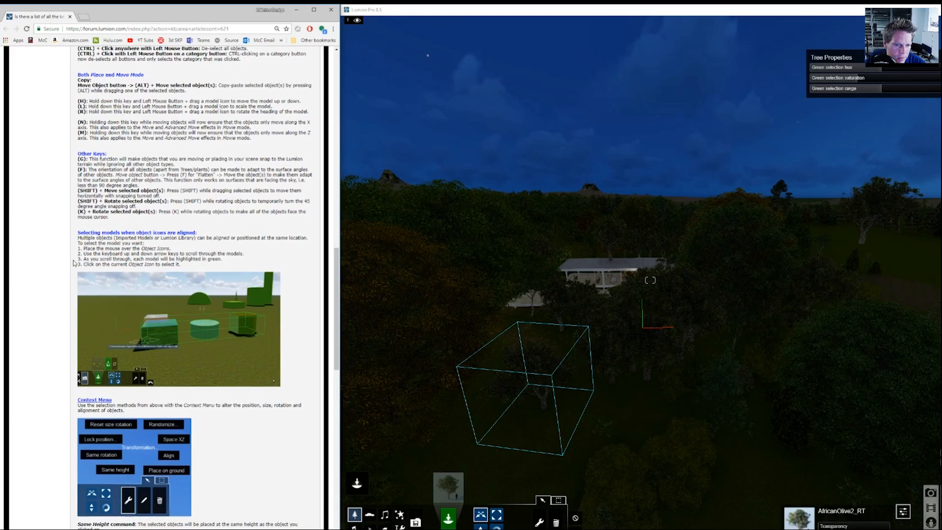
pyautogui.scroll(-3)
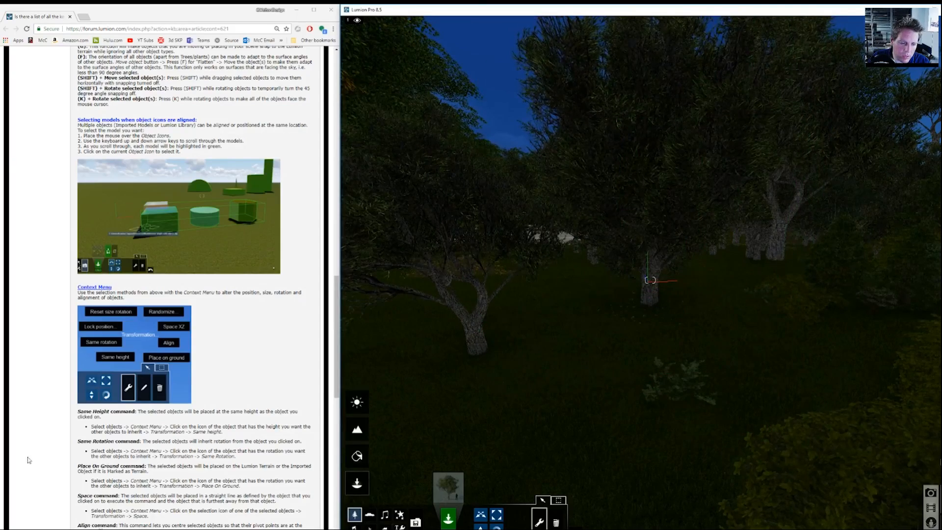
pyautogui.scroll(-3)
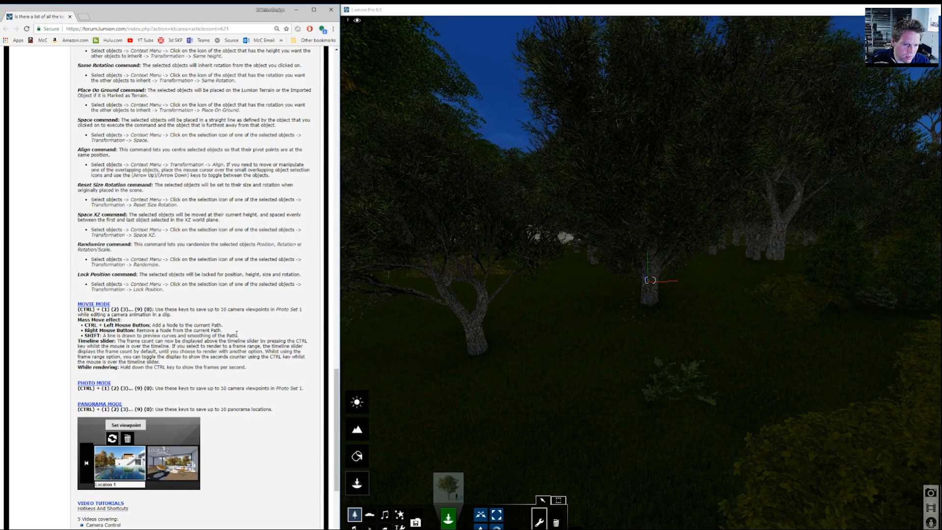
pyautogui.scroll(-3)
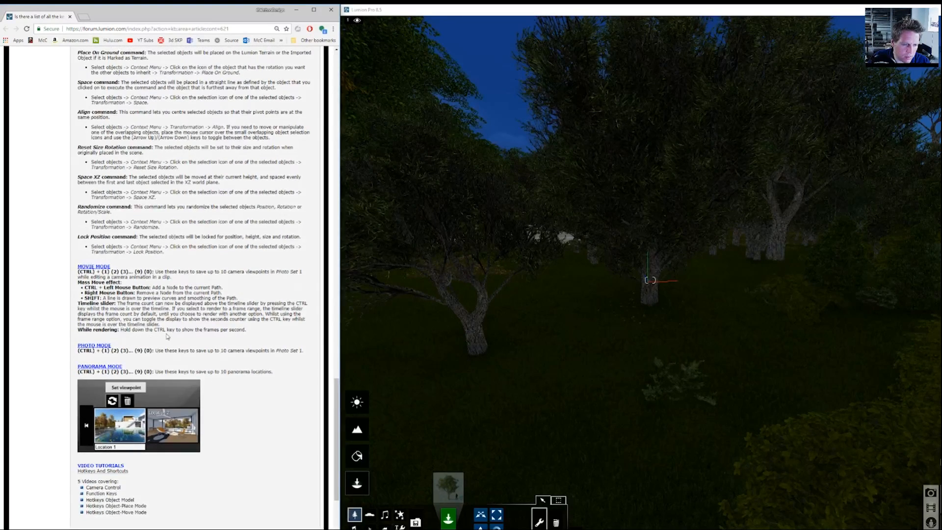
pyautogui.scroll(-3)
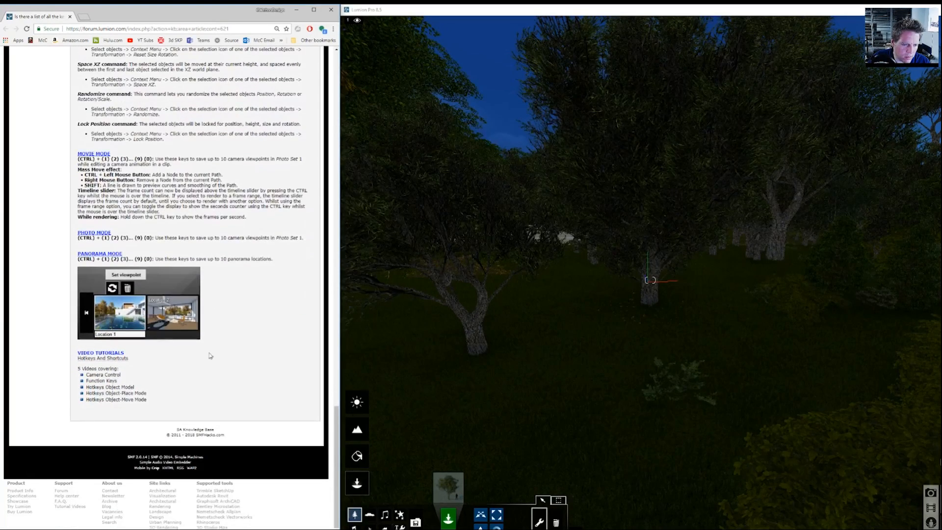